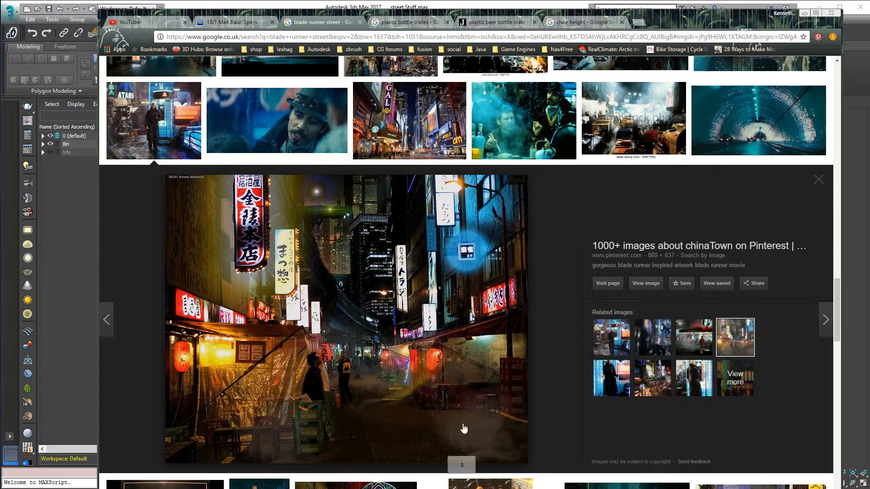
{"action": "mouse_move", "coordinate": [480, 399]}
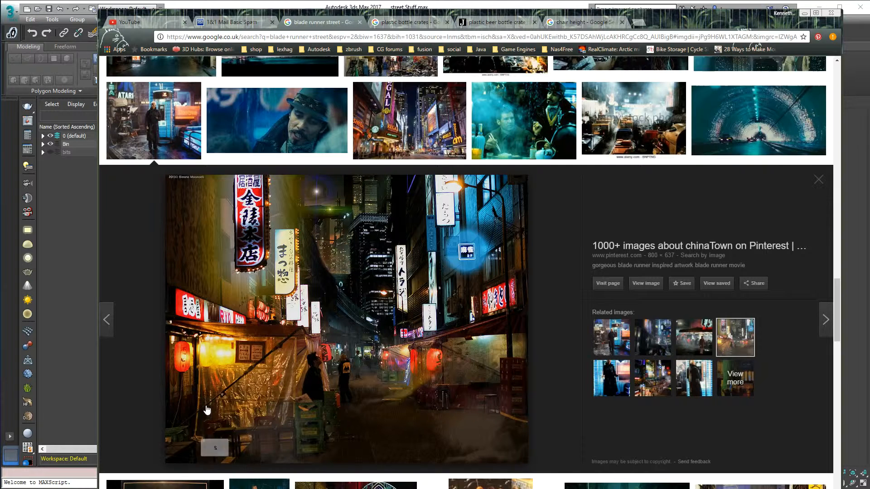
{"action": "mouse_move", "coordinate": [237, 452]}
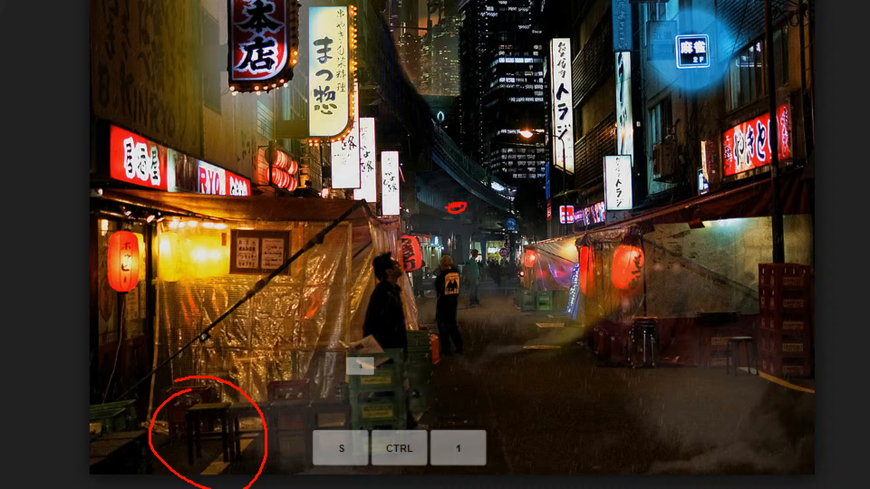
Switch to the chair-height image results showing the ergonomic seat-height diagram.
{"action": "left_click_drag", "start_coordinate": [457, 207], "coordinate": [505, 369]}
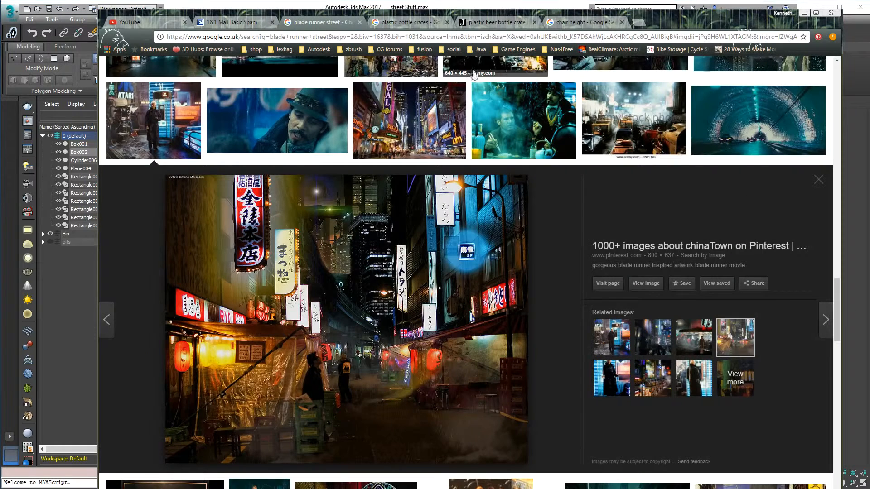
{"action": "left_click", "coordinate": [577, 22]}
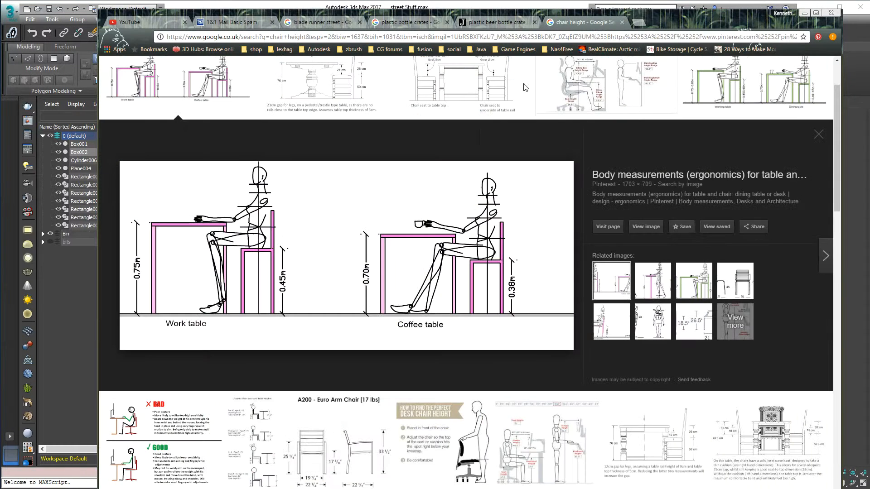
{"action": "mouse_move", "coordinate": [364, 256]}
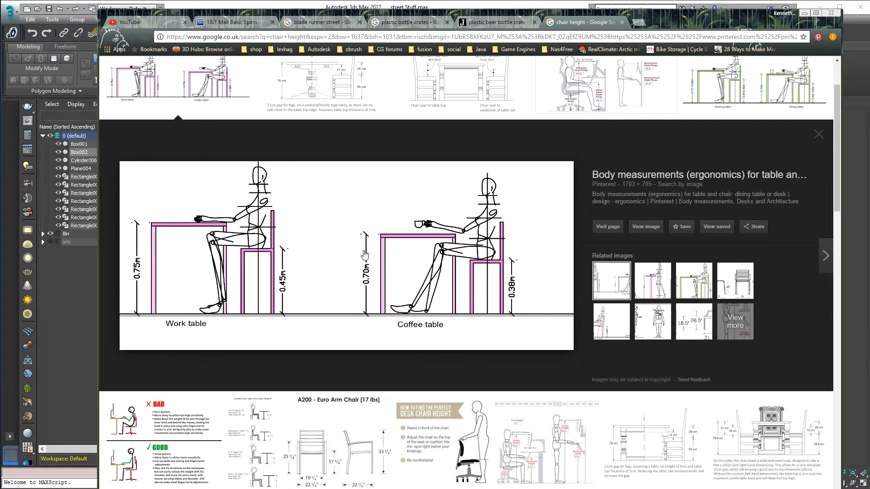
{"action": "mouse_move", "coordinate": [334, 280]}
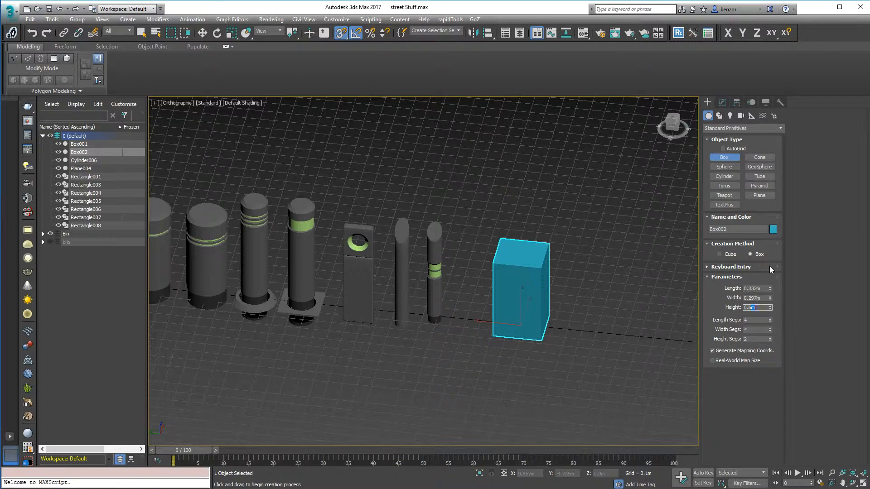
Set the stool box height to 0.4 m.
{"action": "type", "text": "0.4"}
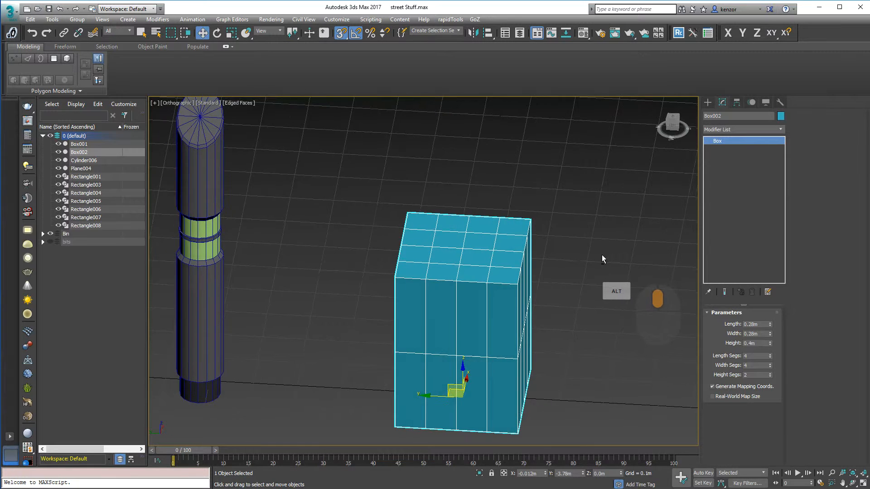
Convert the box to an Editable Poly from the modifier stack.
{"action": "right_click", "coordinate": [718, 141]}
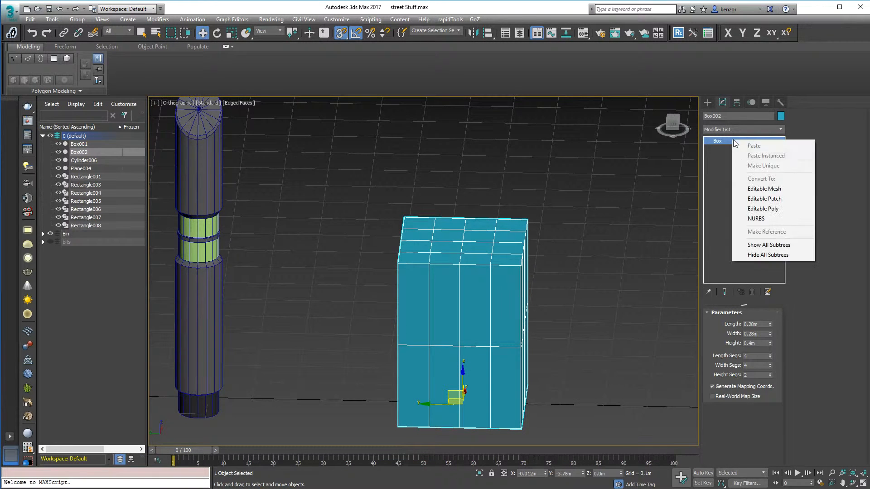
{"action": "left_click", "coordinate": [763, 208]}
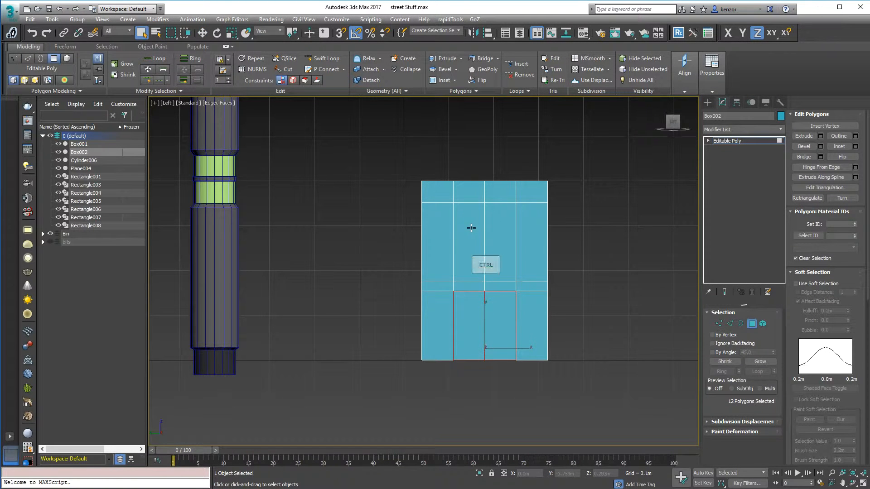
Add the lower middle and bottom faces between the legs to the selection.
{"action": "left_click_drag", "start_coordinate": [483, 227], "coordinate": [543, 240]}
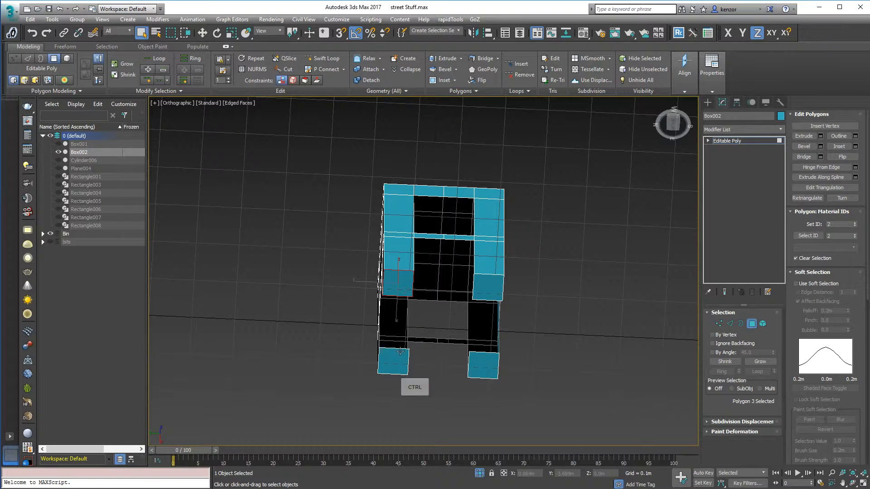
{"action": "left_click", "coordinate": [486, 288]}
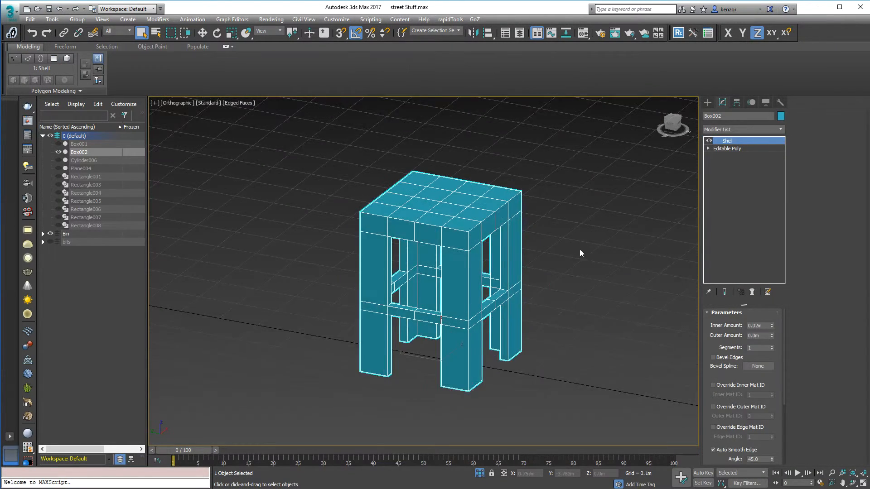
{"action": "left_click_drag", "start_coordinate": [580, 253], "coordinate": [607, 213]}
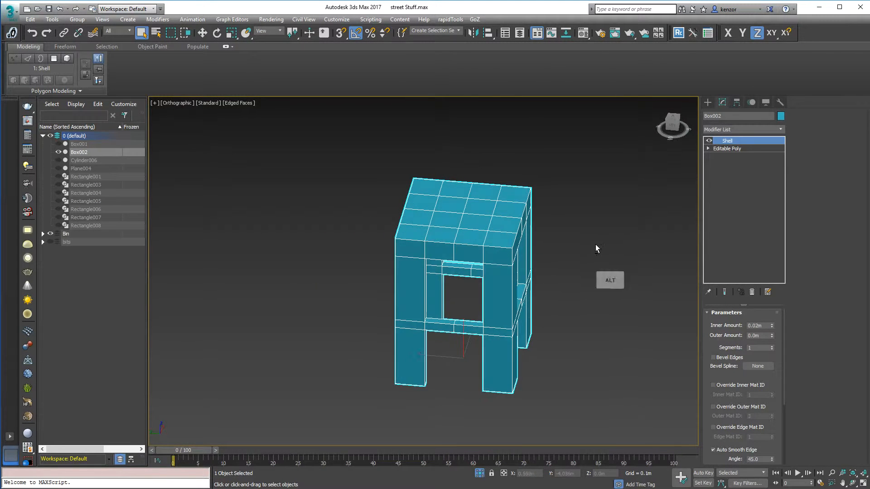
{"action": "left_click_drag", "start_coordinate": [596, 248], "coordinate": [560, 247]}
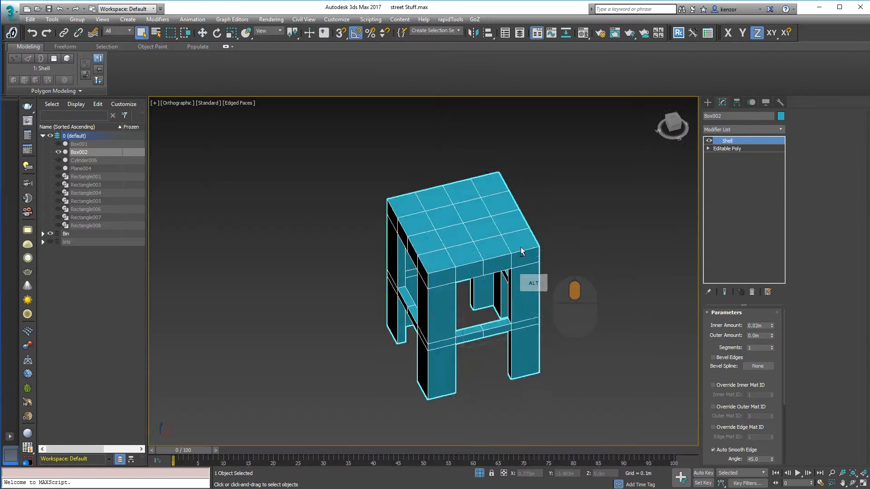
{"action": "left_click_drag", "start_coordinate": [522, 251], "coordinate": [518, 256]}
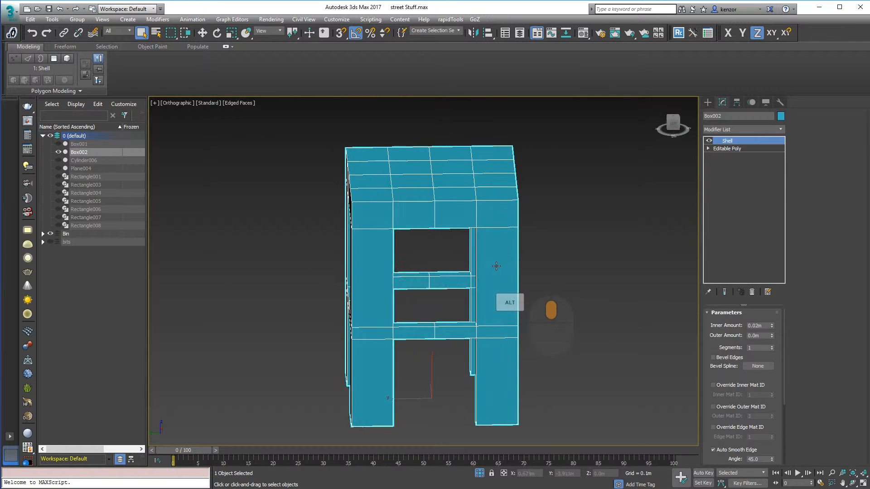
{"action": "left_click_drag", "start_coordinate": [494, 266], "coordinate": [555, 253]}
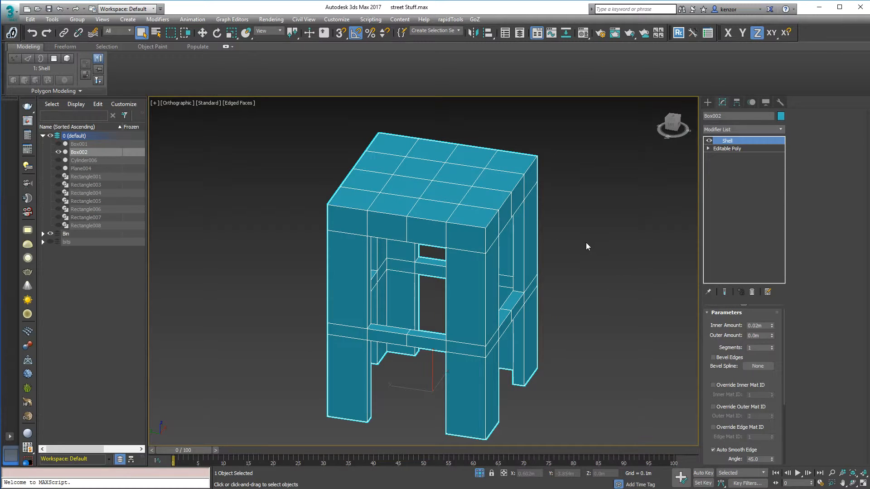
{"action": "mouse_move", "coordinate": [681, 178]}
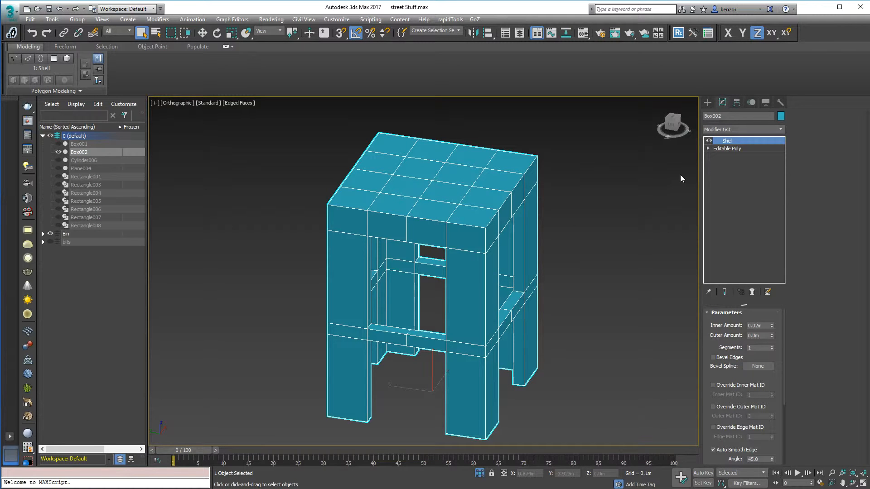
{"action": "left_click", "coordinate": [726, 147]}
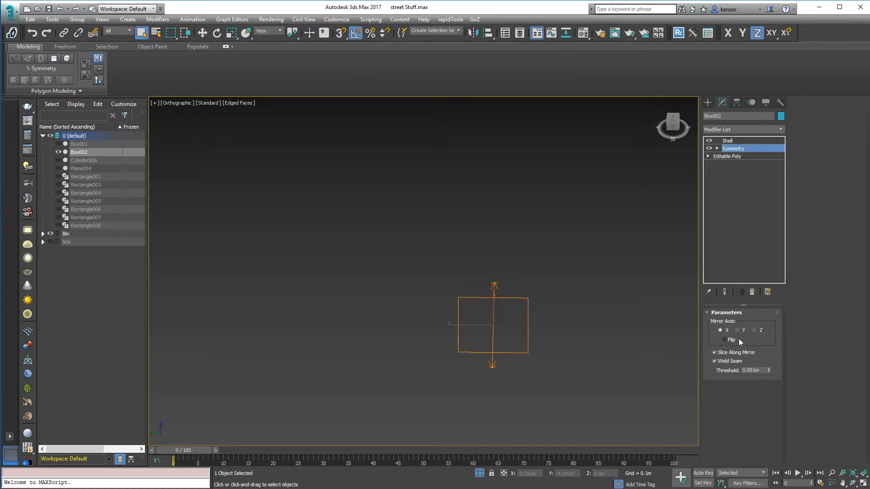
Flip the Symmetry mirror side to complete the slim-legged stool and orbit around it.
{"action": "left_click", "coordinate": [725, 339]}
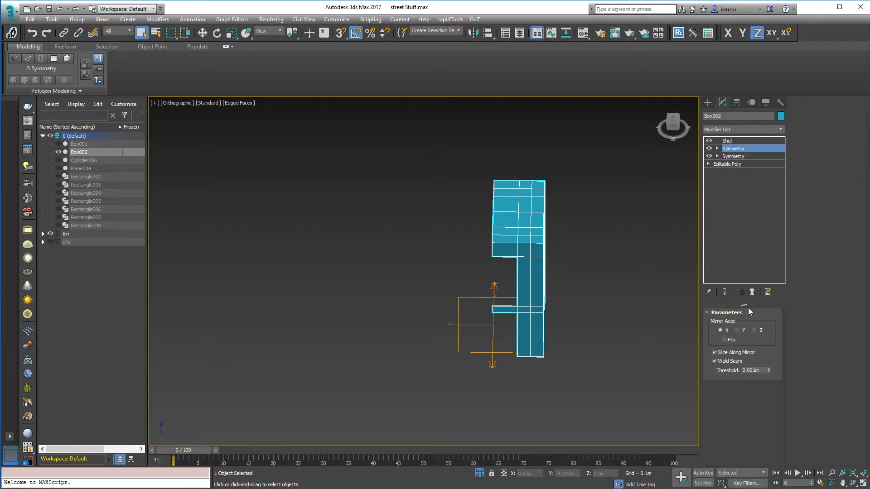
{"action": "left_click", "coordinate": [737, 330]}
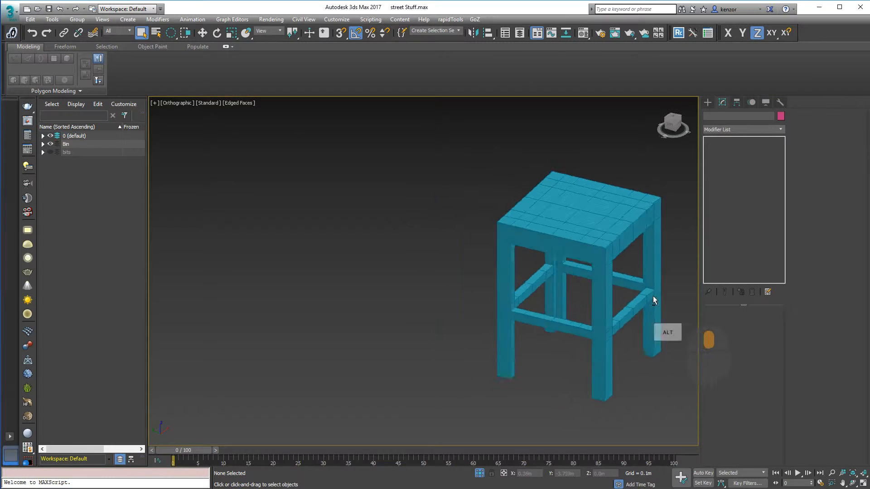
{"action": "left_click_drag", "start_coordinate": [655, 300], "coordinate": [480, 454]}
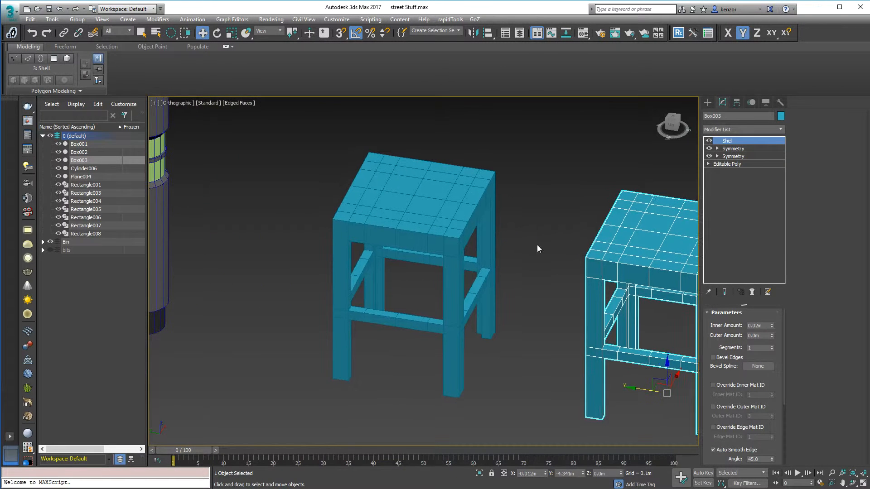
Apply TurboSmooth to the middle stool copy Box002 and show the end result while editing its base.
{"action": "left_click", "coordinate": [80, 152]}
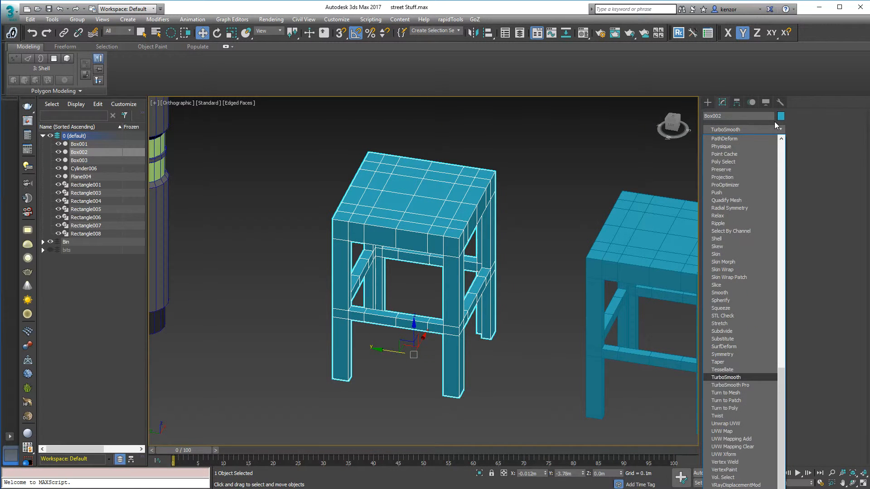
{"action": "left_click", "coordinate": [726, 377]}
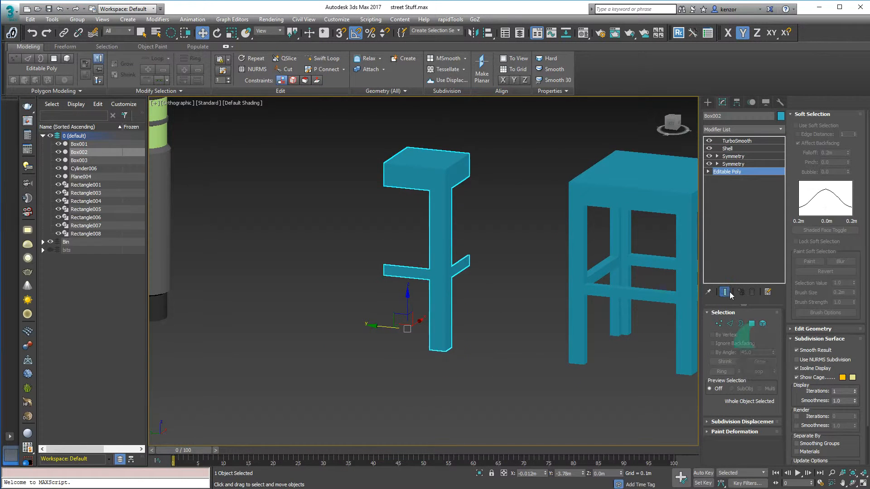
{"action": "left_click", "coordinate": [732, 323]}
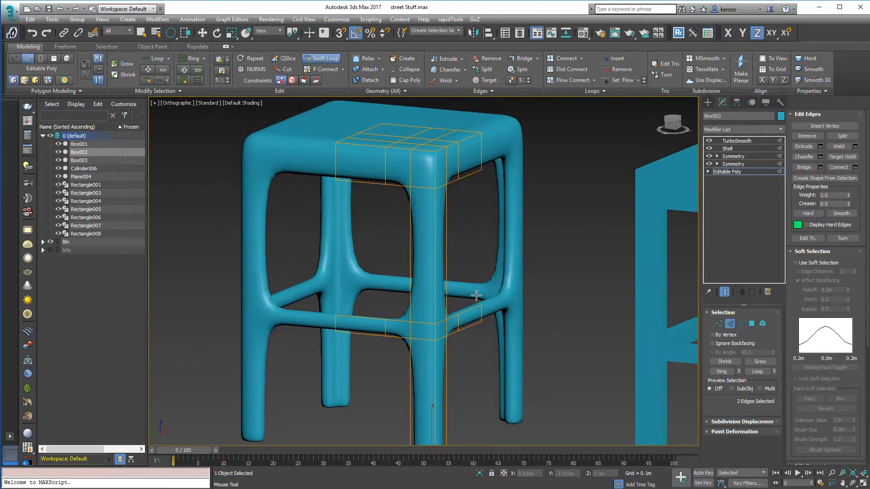
Insert Swift Loop edge loops near the leg tops and corners to tighten the smoothed shape.
{"action": "left_click_drag", "start_coordinate": [478, 293], "coordinate": [481, 298]}
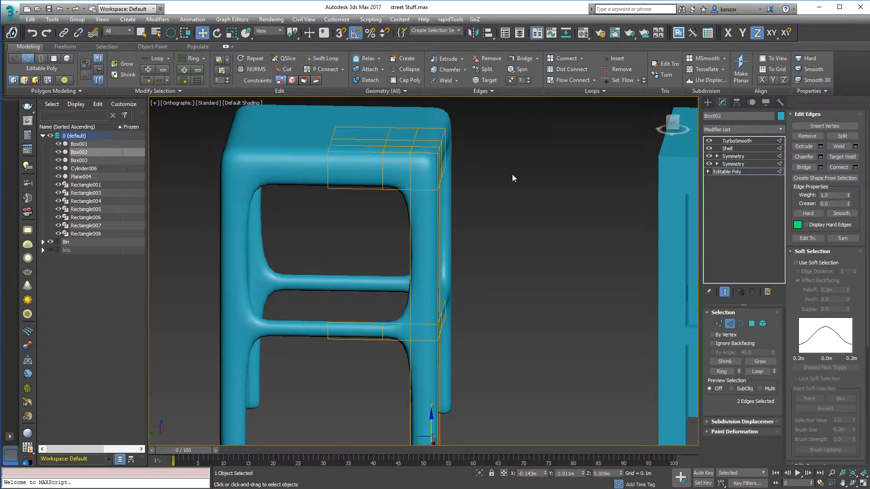
{"action": "left_click", "coordinate": [384, 336]}
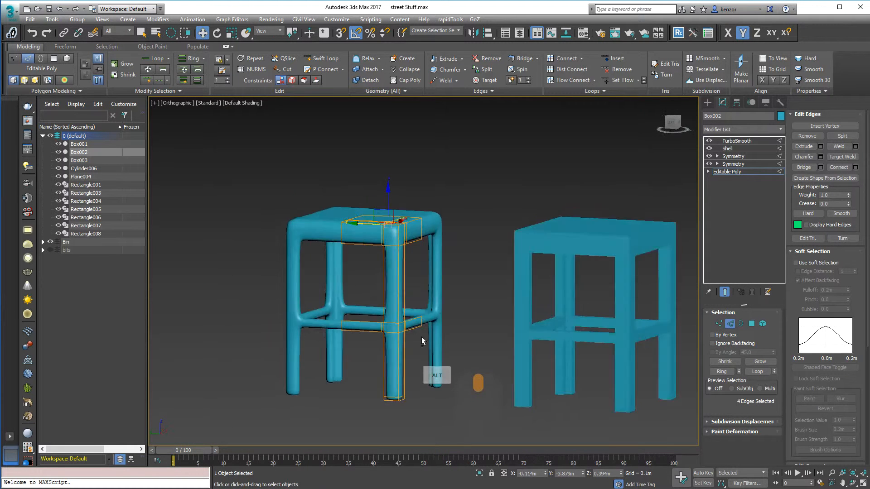
{"action": "left_click_drag", "start_coordinate": [421, 341], "coordinate": [427, 305]}
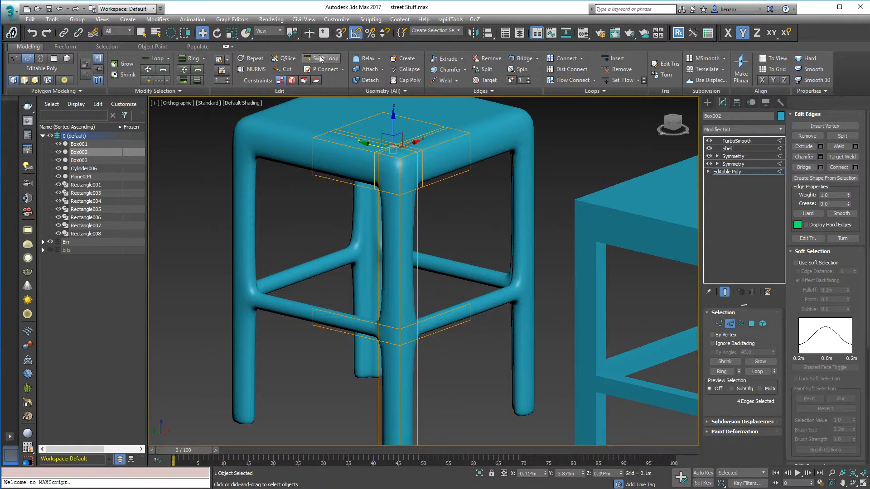
{"action": "left_click", "coordinate": [327, 58]}
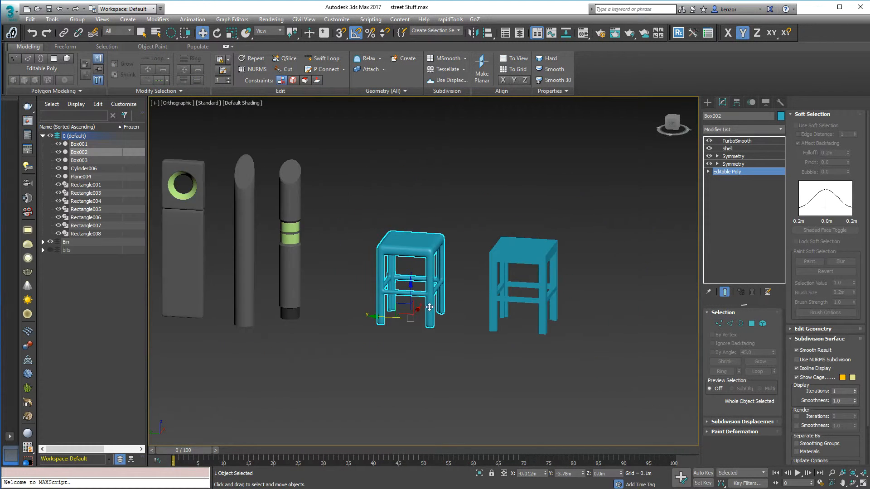
Clone the rounded stool as Box004 and add an Edit Poly modifier above its Editable Poly.
{"action": "left_click_drag", "start_coordinate": [410, 280], "coordinate": [605, 288]}
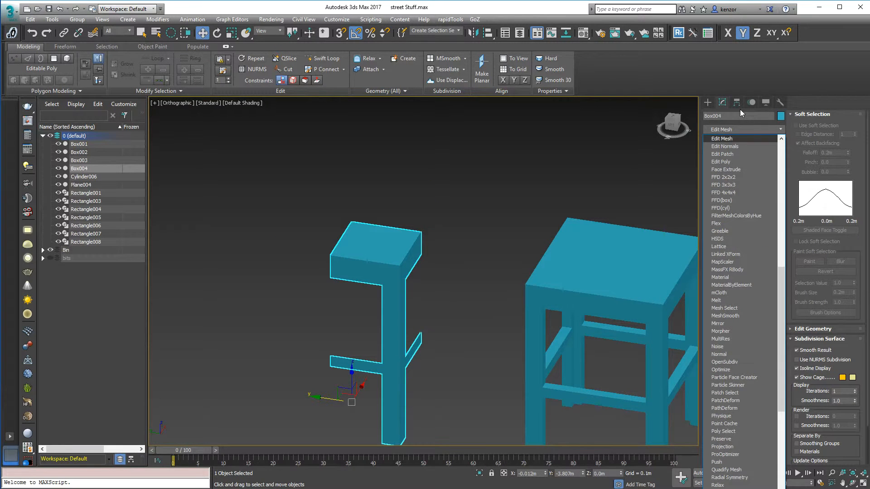
{"action": "left_click", "coordinate": [722, 161]}
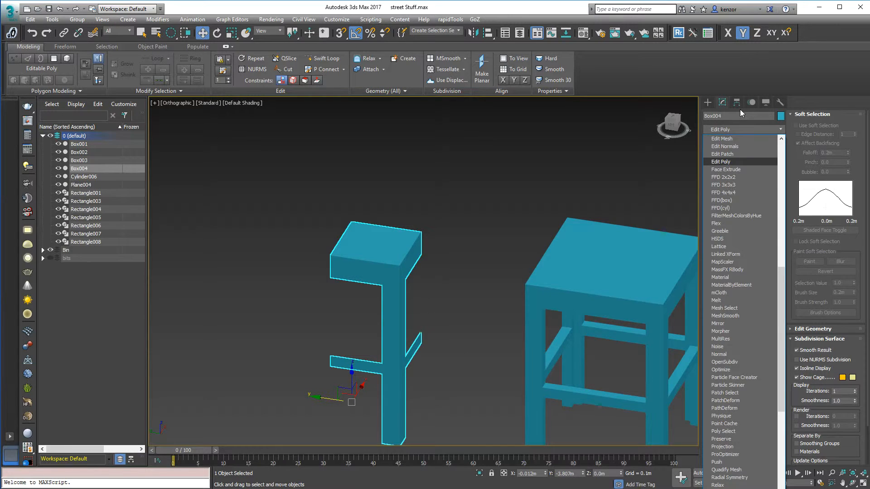
{"action": "left_click", "coordinate": [731, 161]}
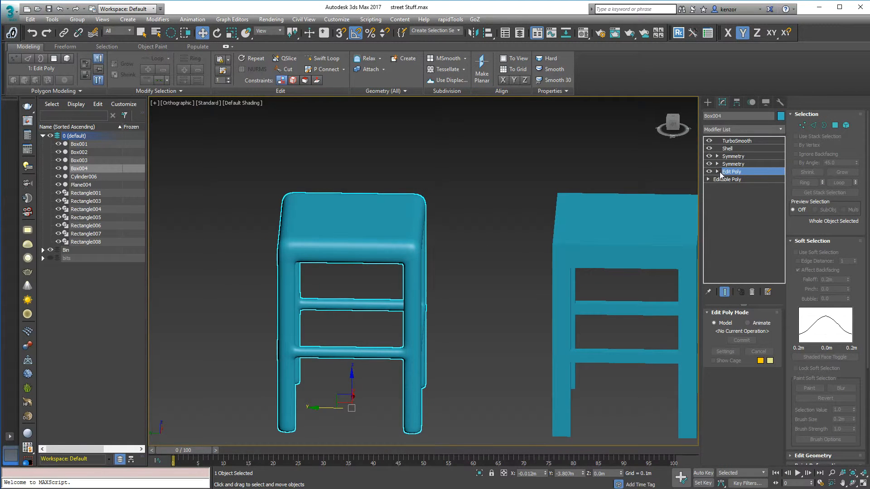
Enter Vertex level in the copy's Edit Poly modifier.
{"action": "left_click", "coordinate": [735, 179]}
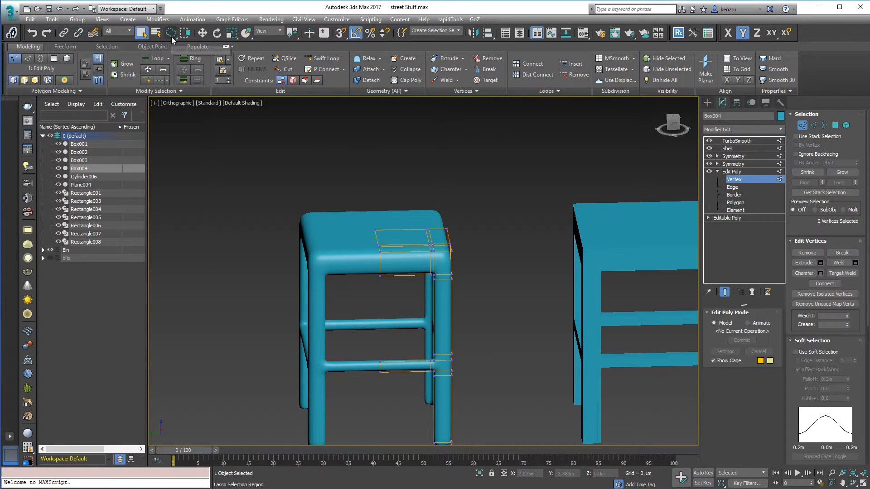
{"action": "mouse_move", "coordinate": [172, 34]}
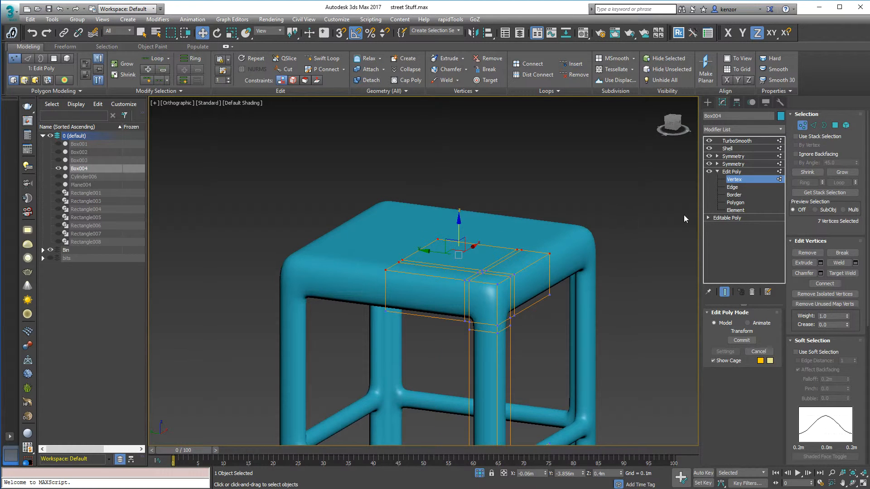
Switch to Polygon level and select the four seat-top polygons, orbiting closer to the seat.
{"action": "left_click", "coordinate": [735, 202]}
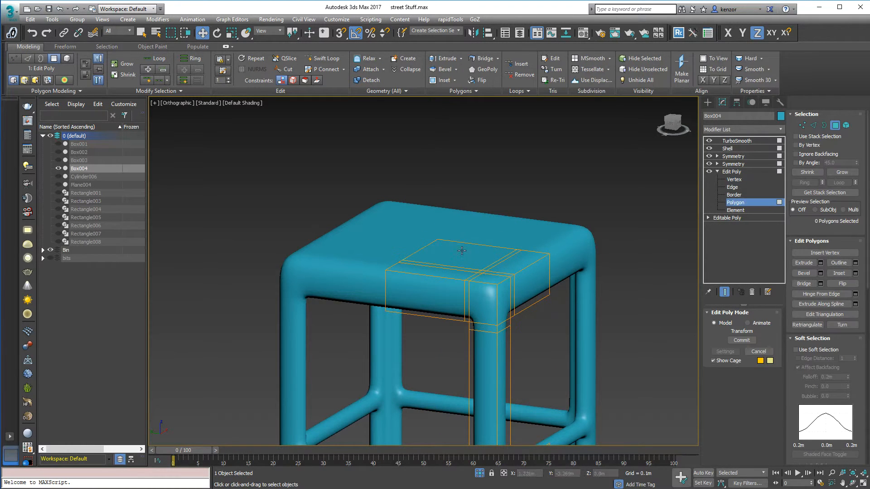
{"action": "left_click", "coordinate": [463, 251]}
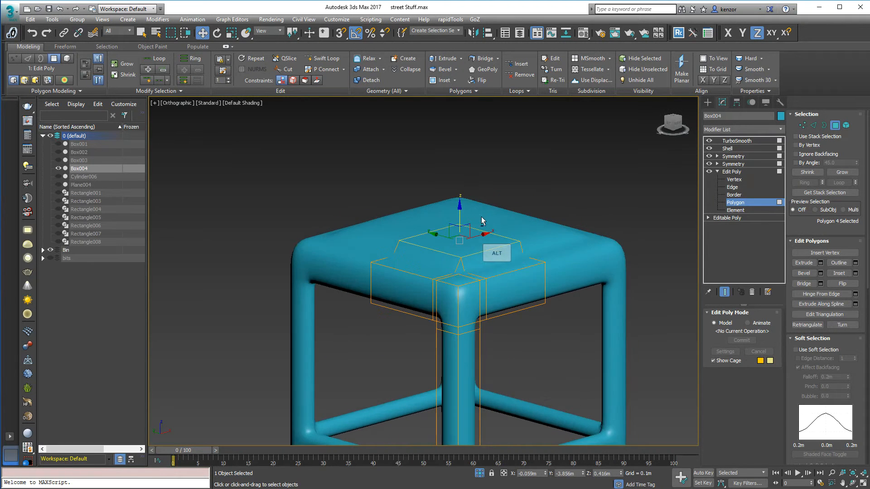
{"action": "left_click_drag", "start_coordinate": [483, 222], "coordinate": [411, 123]}
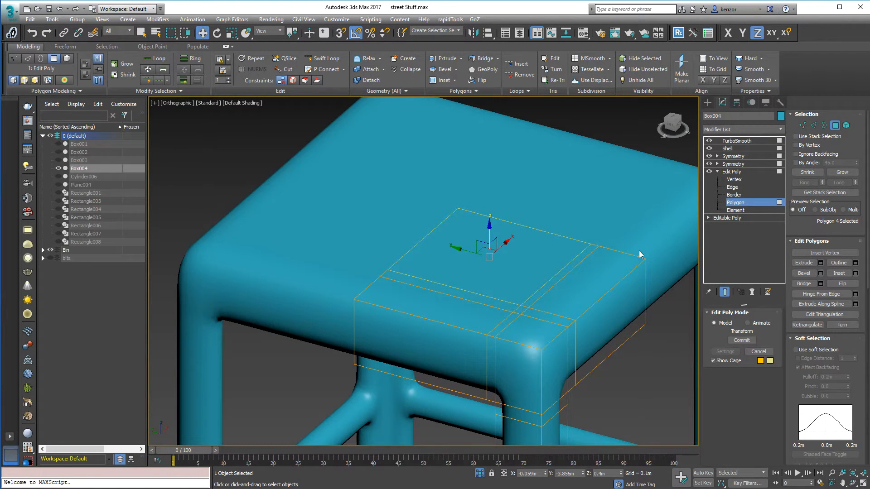
{"action": "mouse_move", "coordinate": [545, 283]}
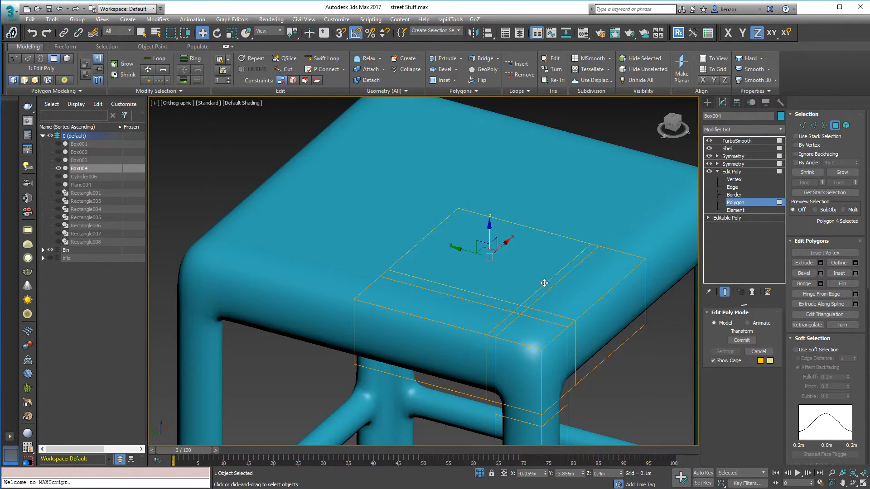